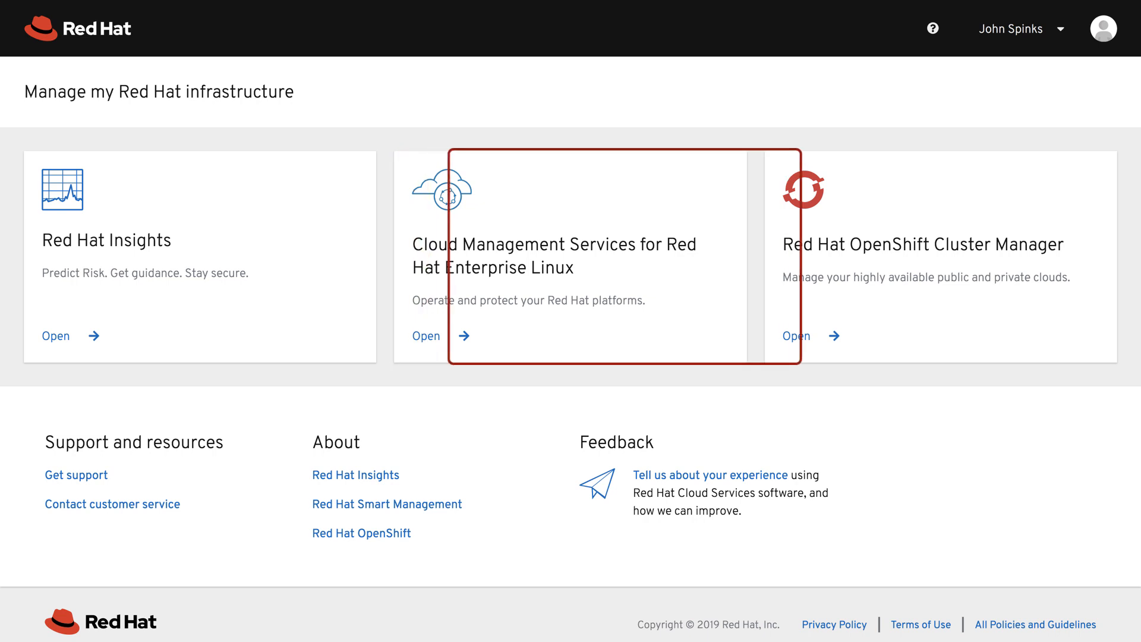
mouse_move(942, 257)
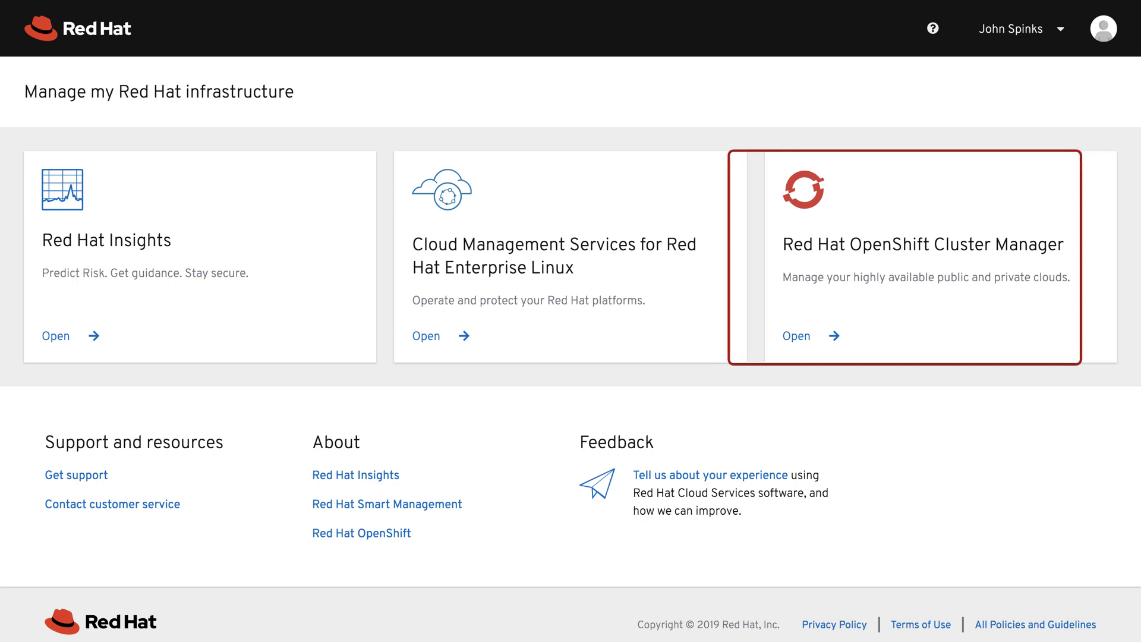
mouse_move(568, 256)
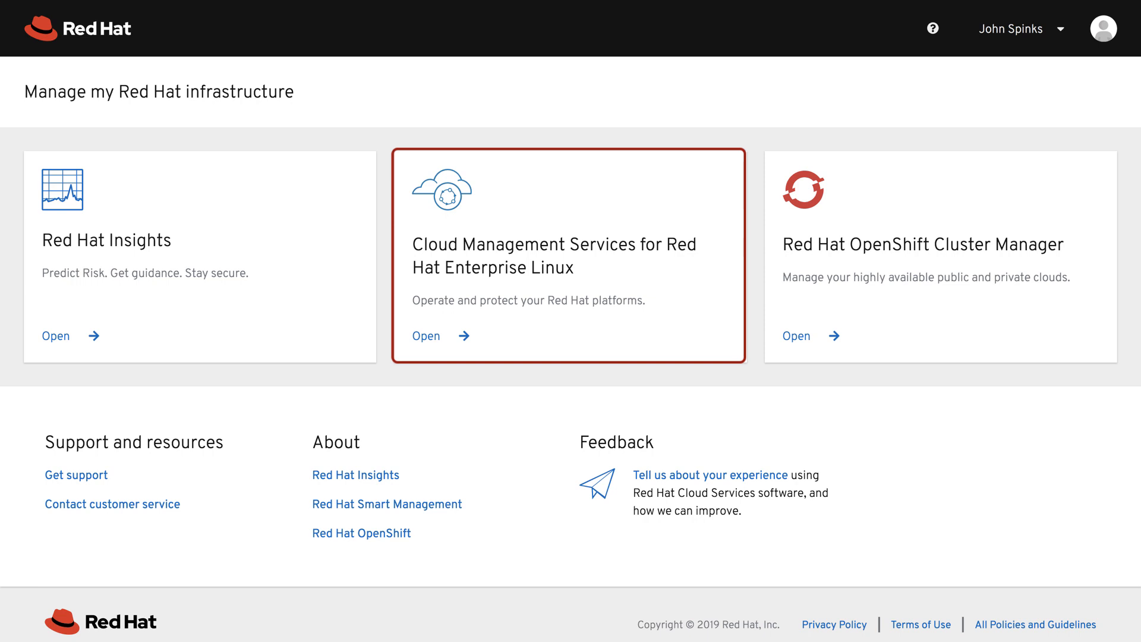
Enter Cloud Management Services for RHEL and show the Compliance policies overview.
left_click(426, 336)
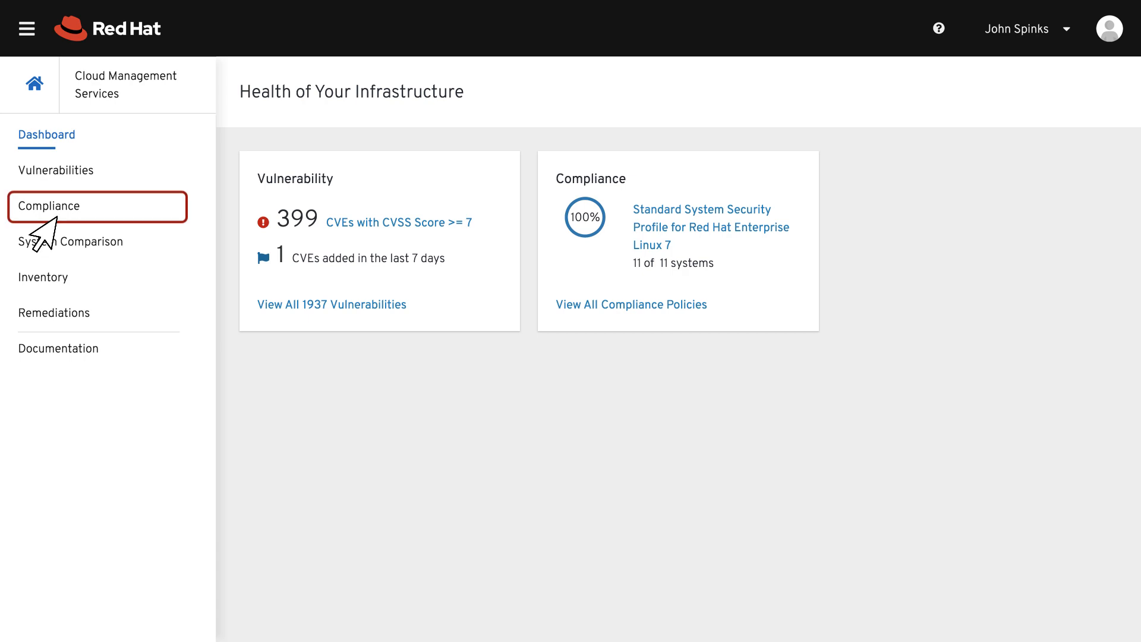
left_click(55, 205)
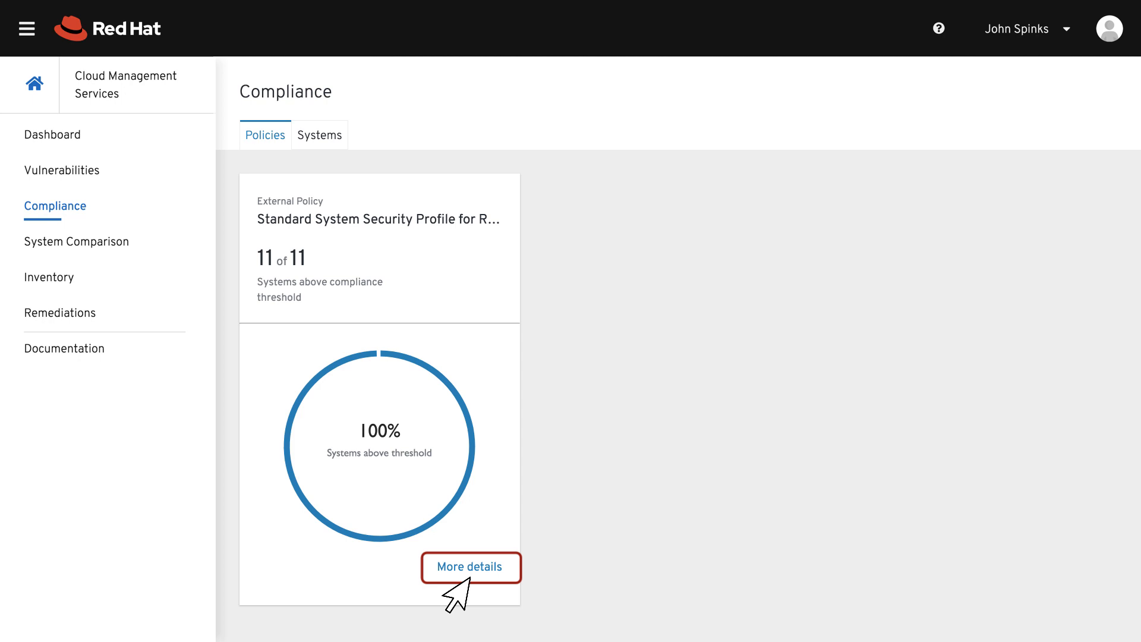
View the Standard System Security Profile policy details, its Actions menu and scanned systems table.
left_click(471, 567)
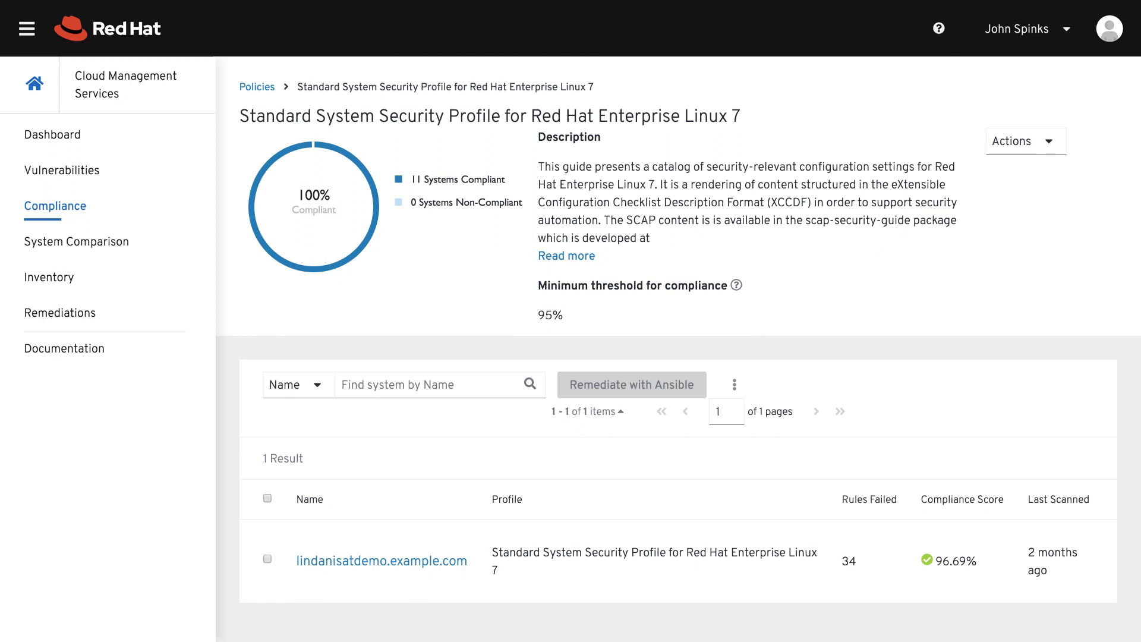
left_click(1025, 140)
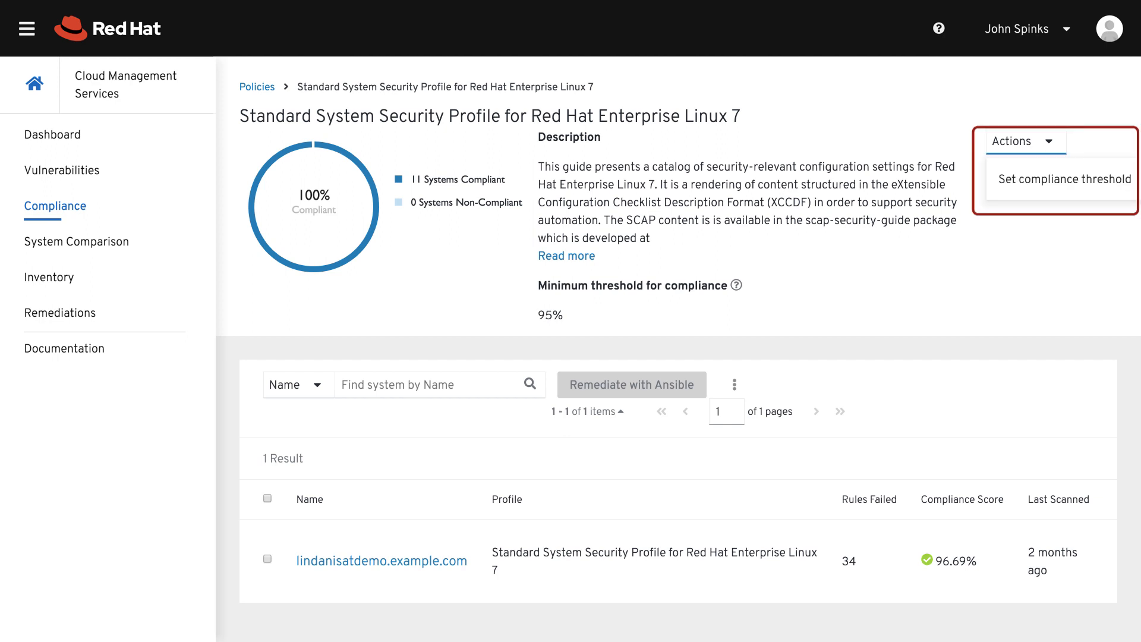
scroll("down", 3)
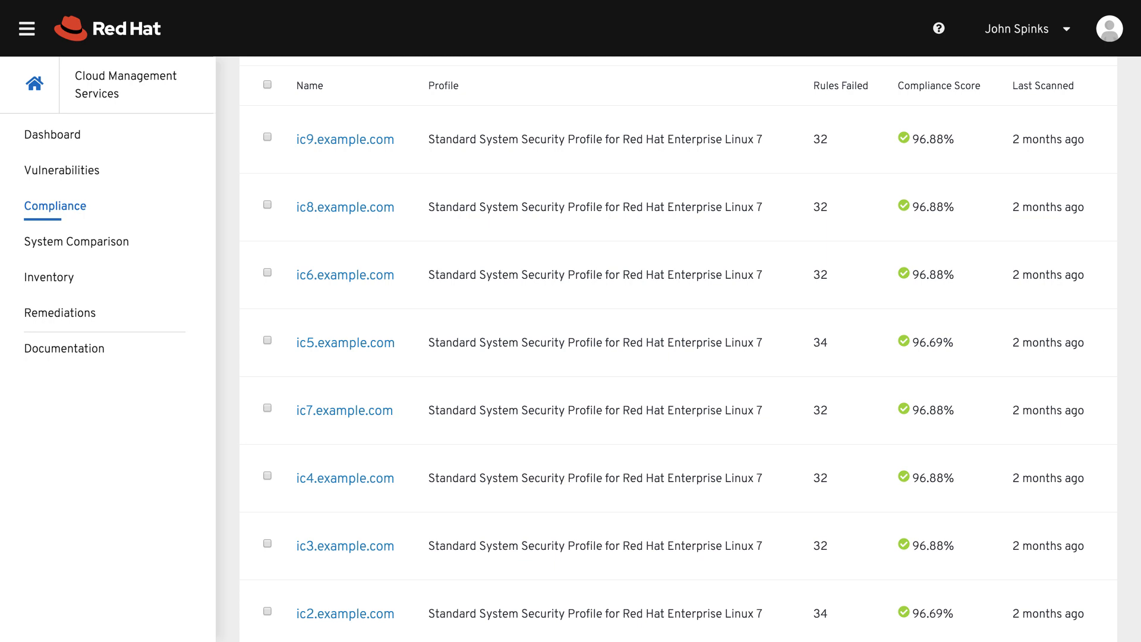
mouse_move(275, 160)
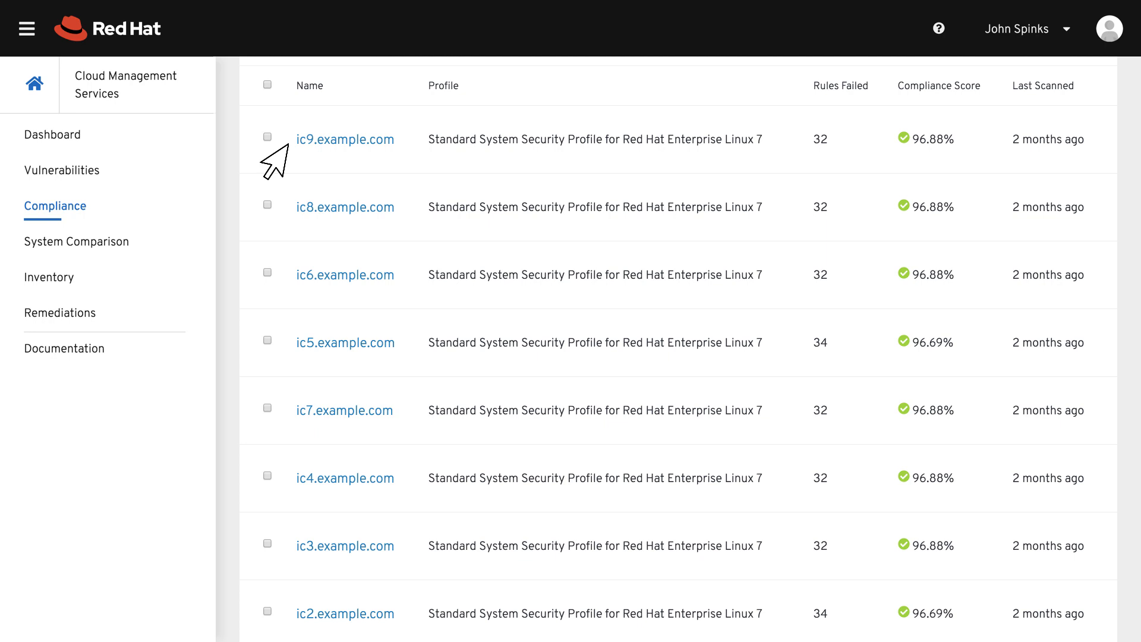
Show ic9.example.com's compliance report with passed rules hidden, leaving only failed rules.
left_click(345, 139)
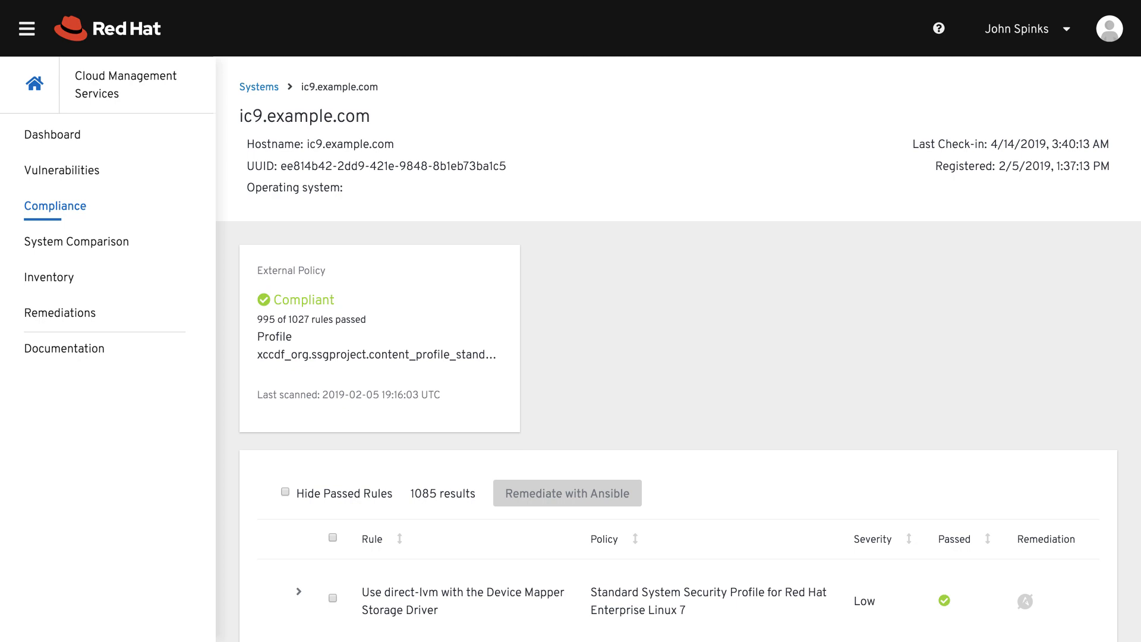
scroll("down", 3)
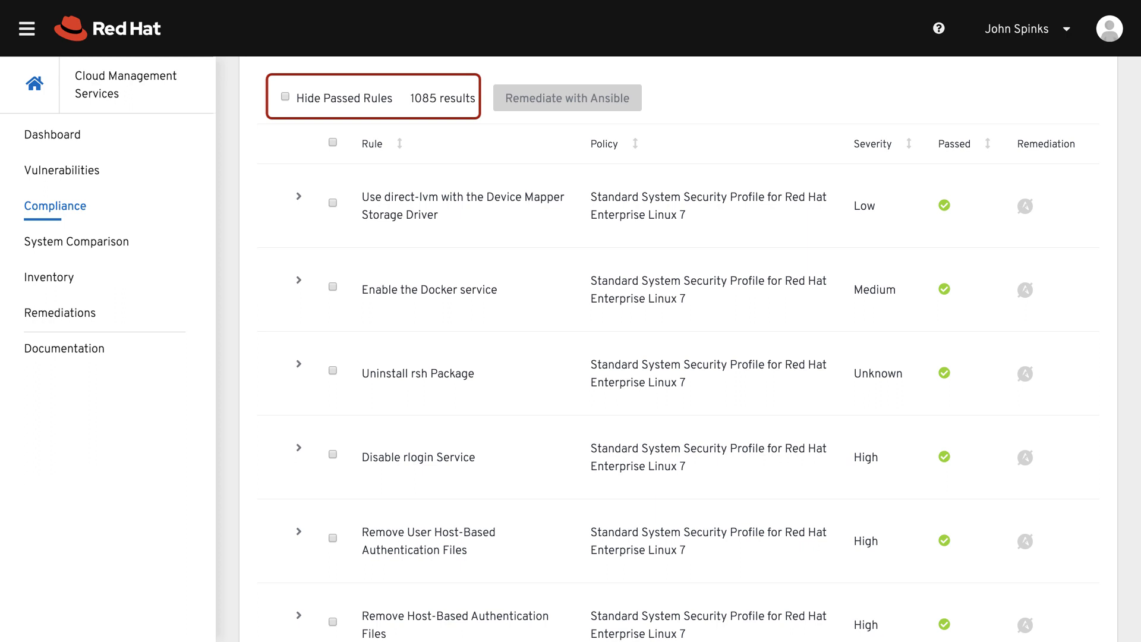
left_click(285, 97)
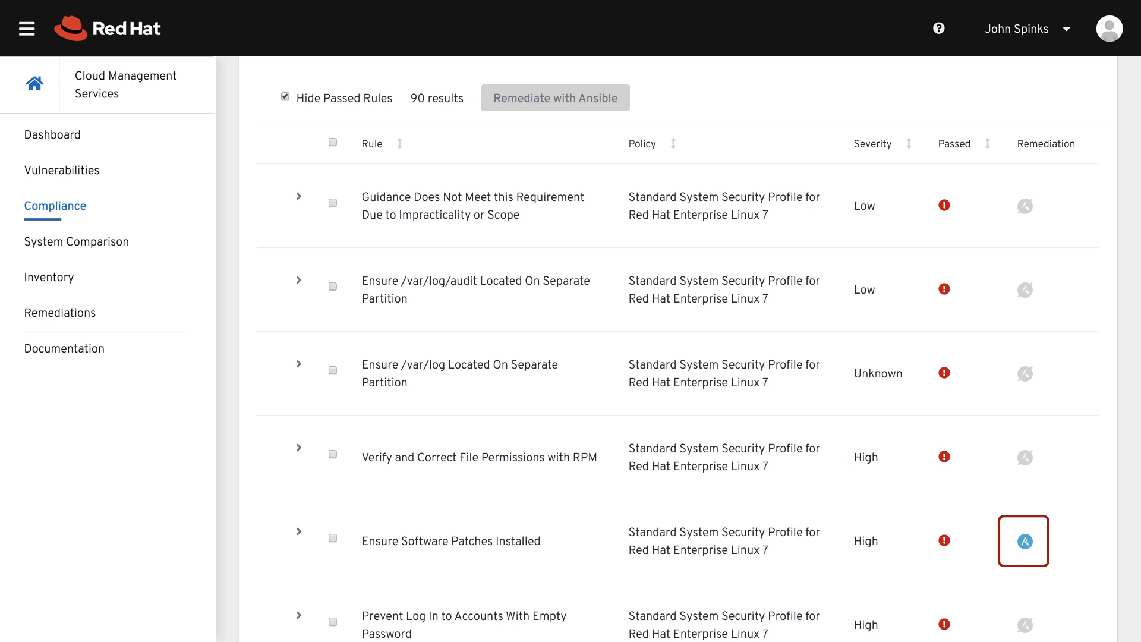
mouse_move(314, 564)
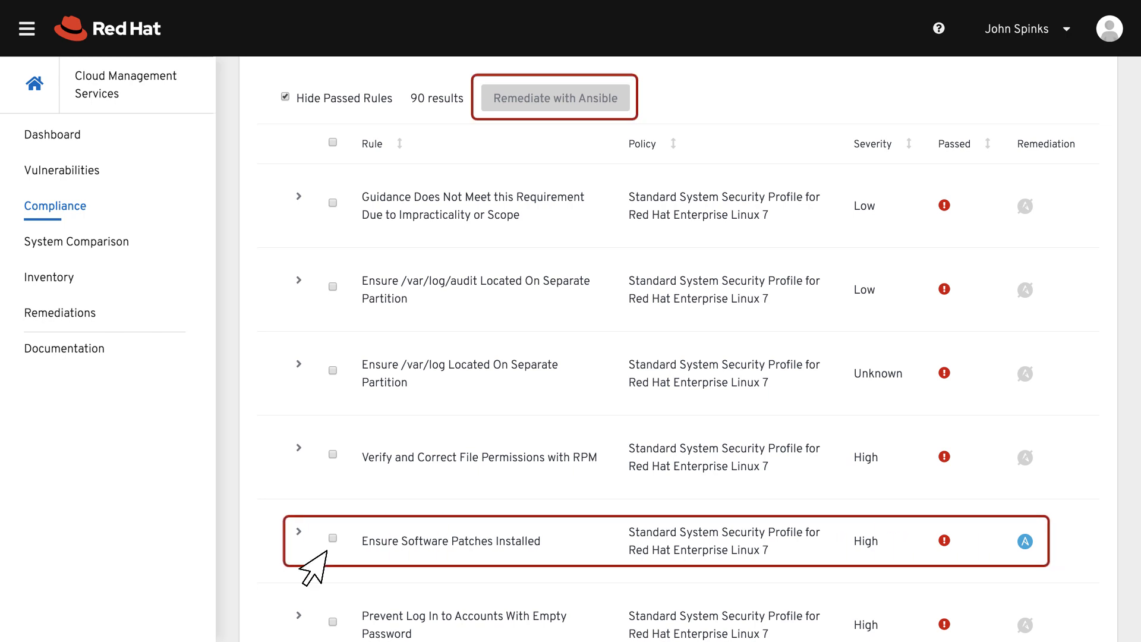
Select the failed Ensure Software Patches Installed rule and choose Remediate with Ansible.
left_click(333, 537)
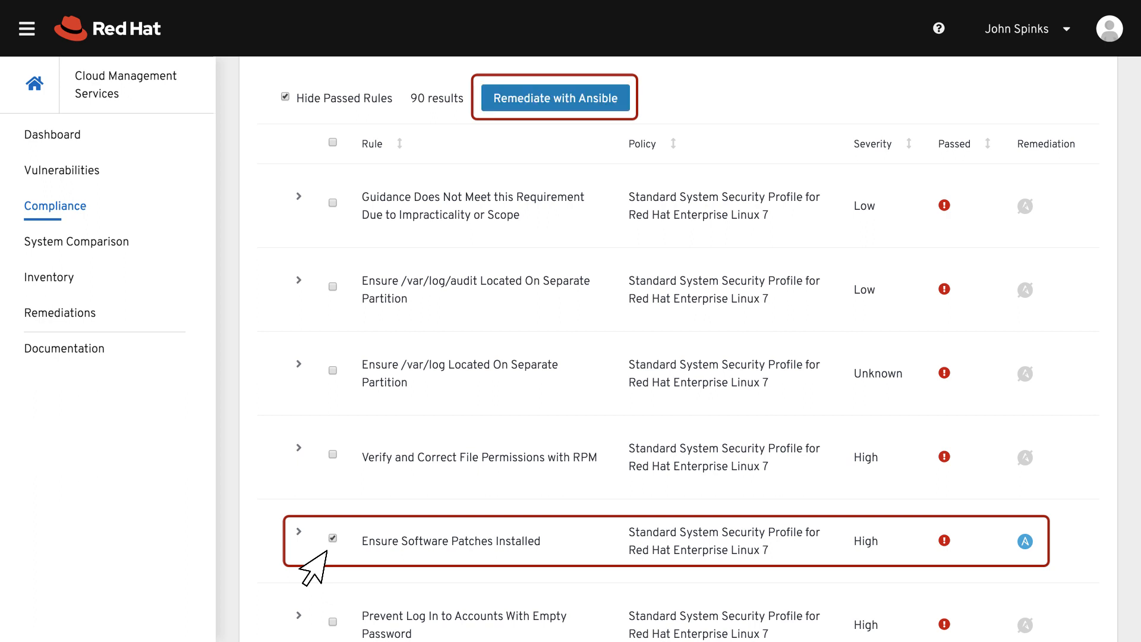
mouse_move(350, 487)
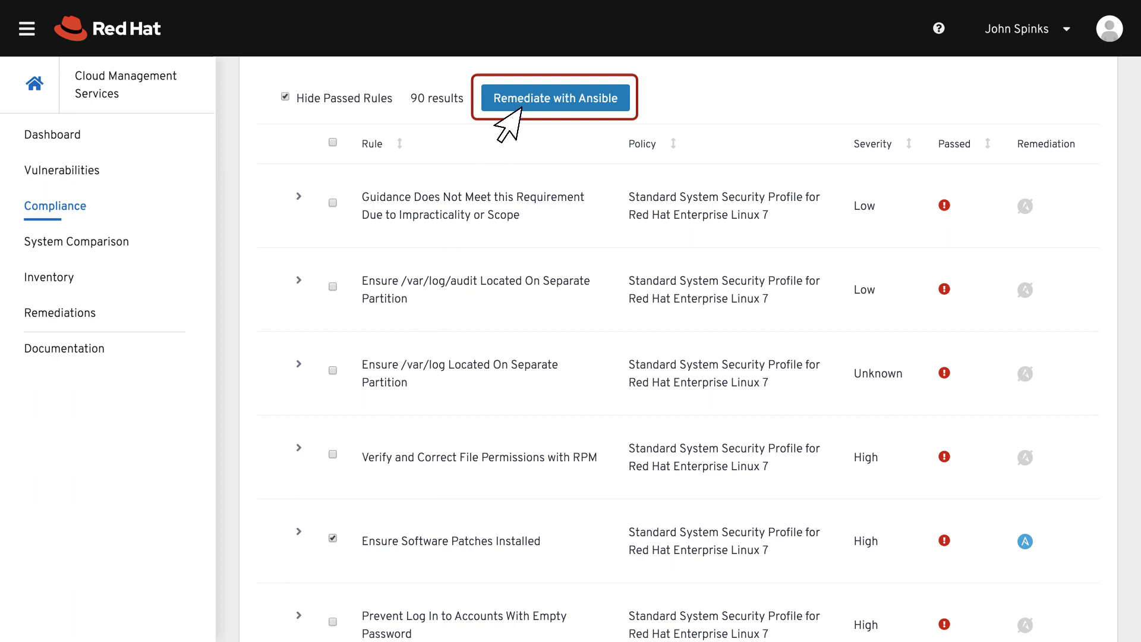
left_click(555, 98)
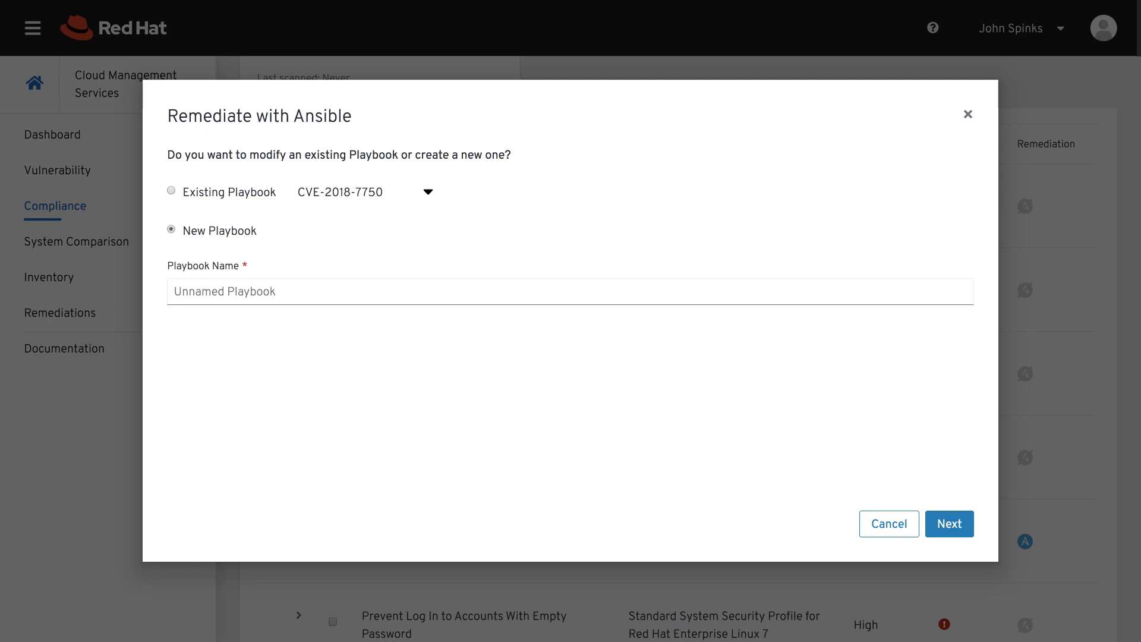
Name the new playbook RHEL7_SSSP_Patching, review the summary and create it.
type("RHEL7_SSSP_Patching")
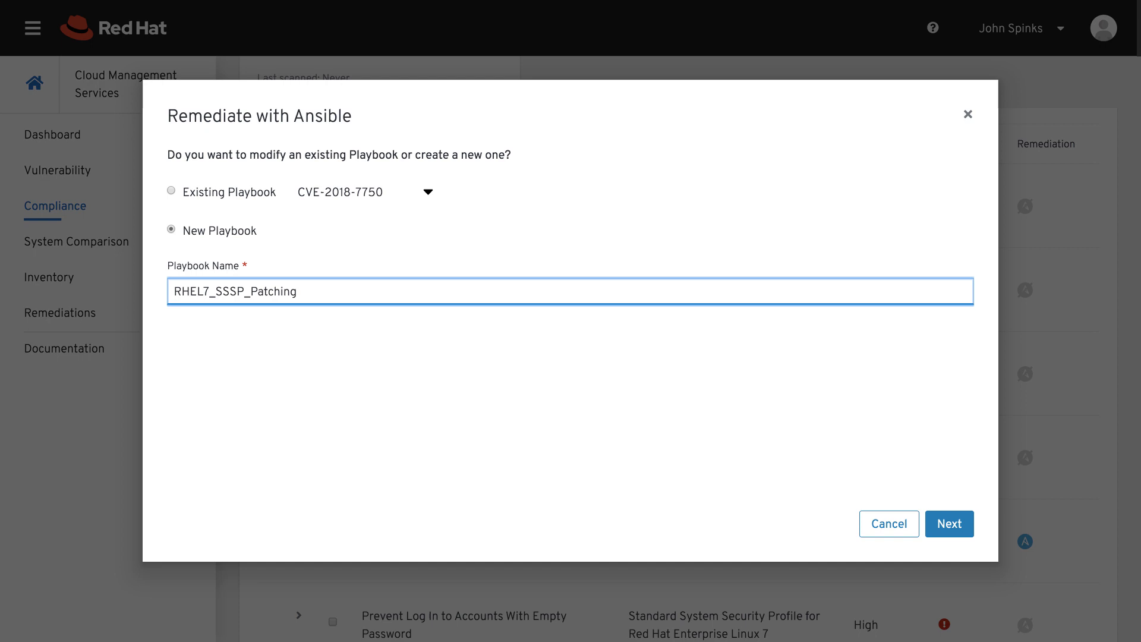
left_click(948, 523)
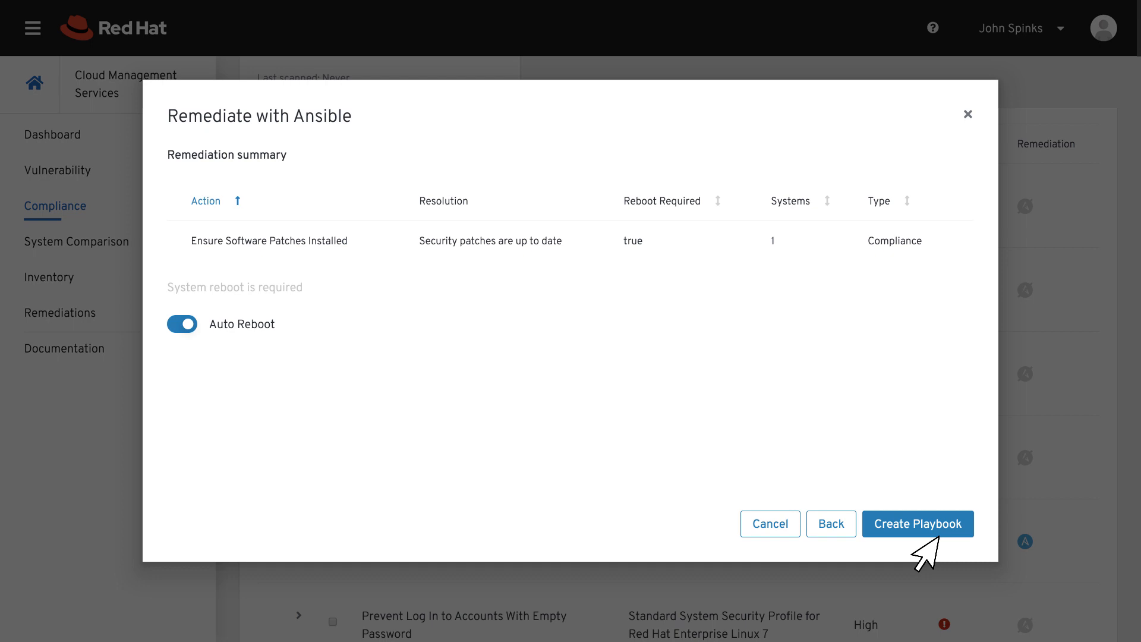
left_click(917, 523)
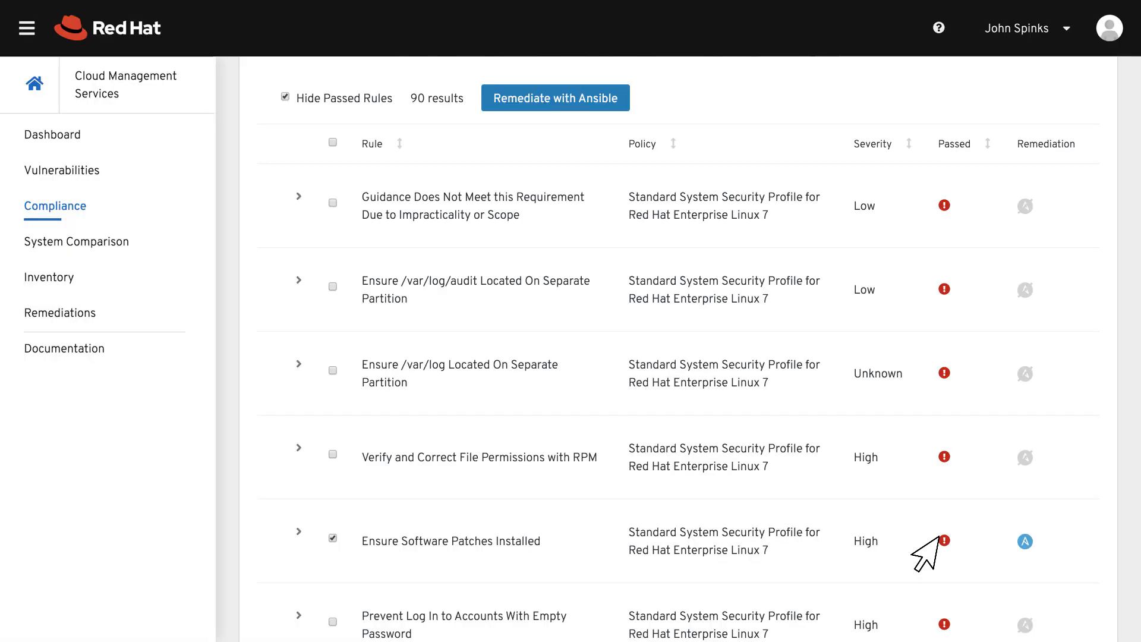
mouse_move(29, 346)
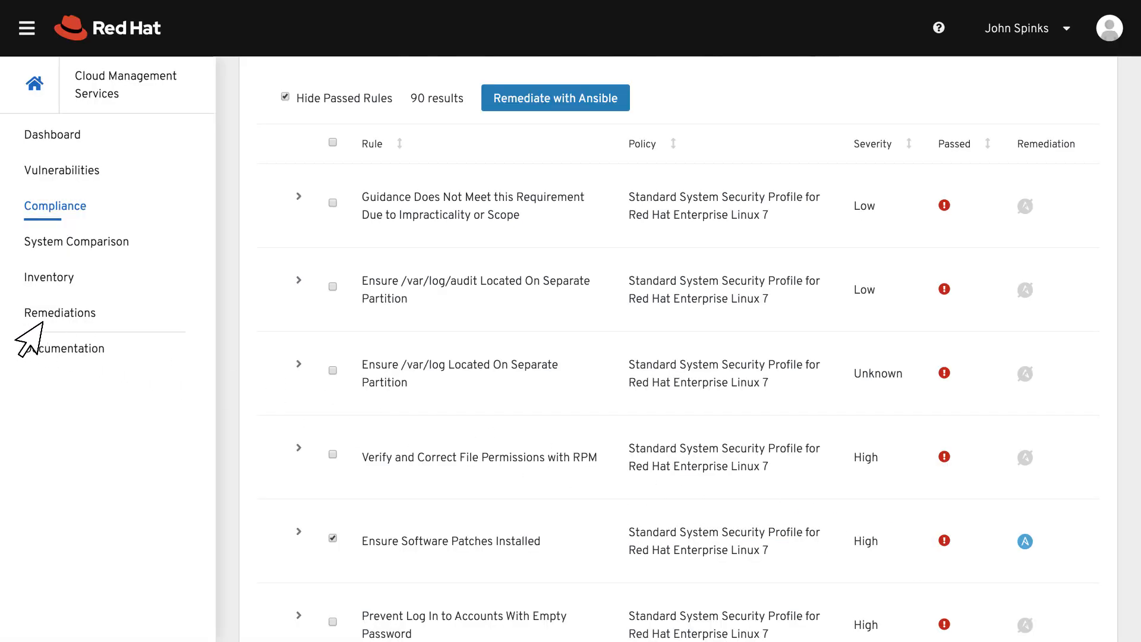
From the Remediations list, view the RHEL7_SSSP_Patching playbook details.
left_click(60, 312)
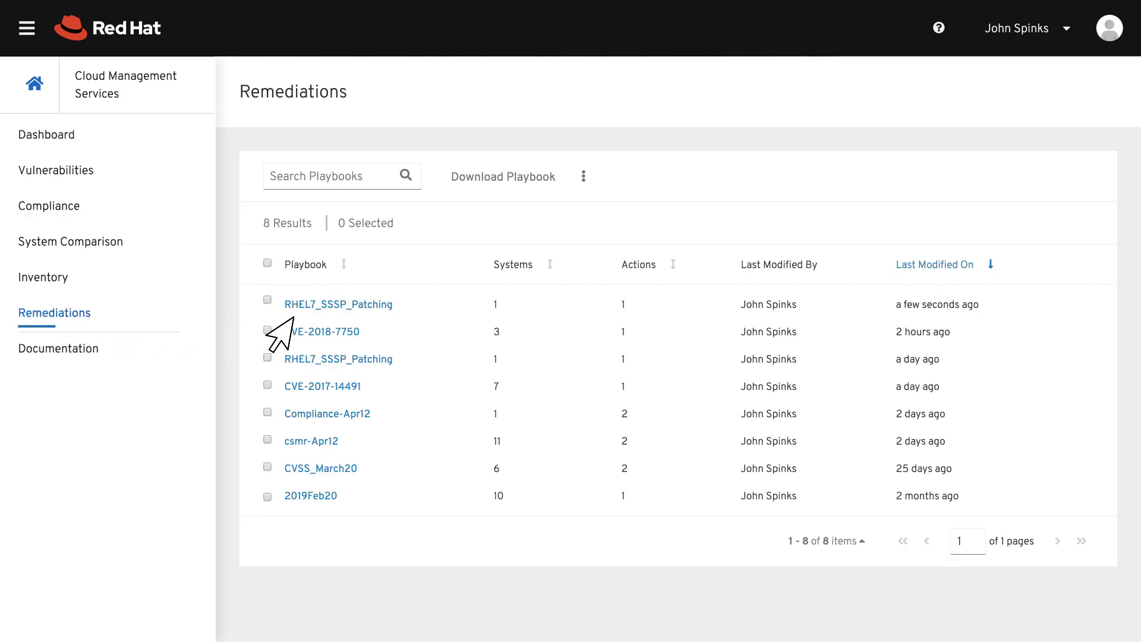
left_click(338, 303)
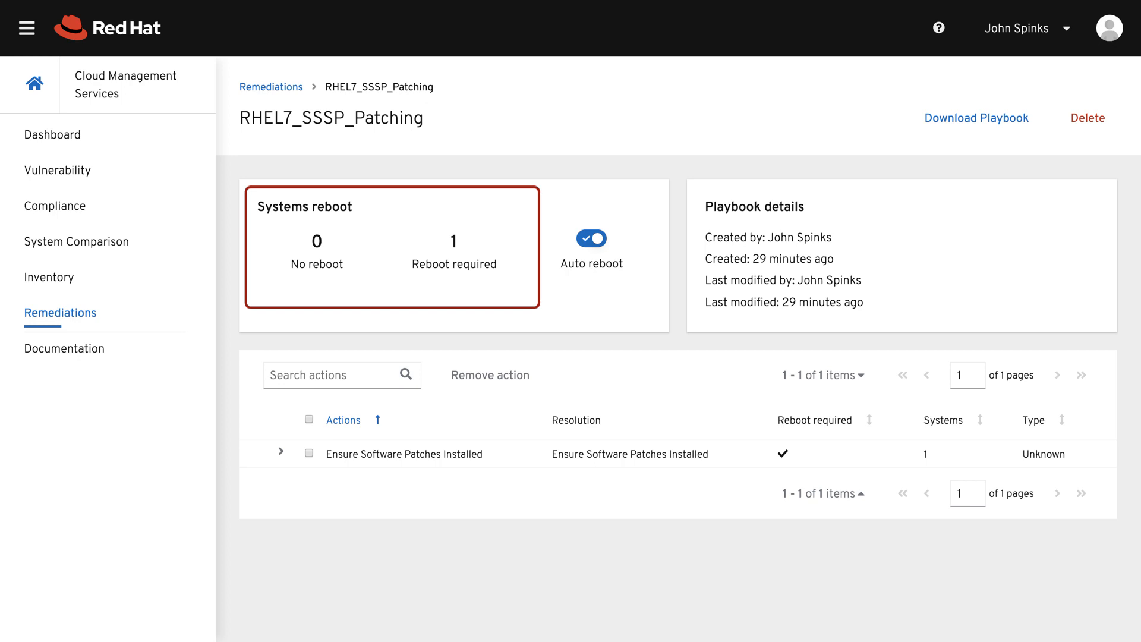
Confirm the patches action affects ic9.example.com and download the playbook as YAML.
left_click(591, 239)
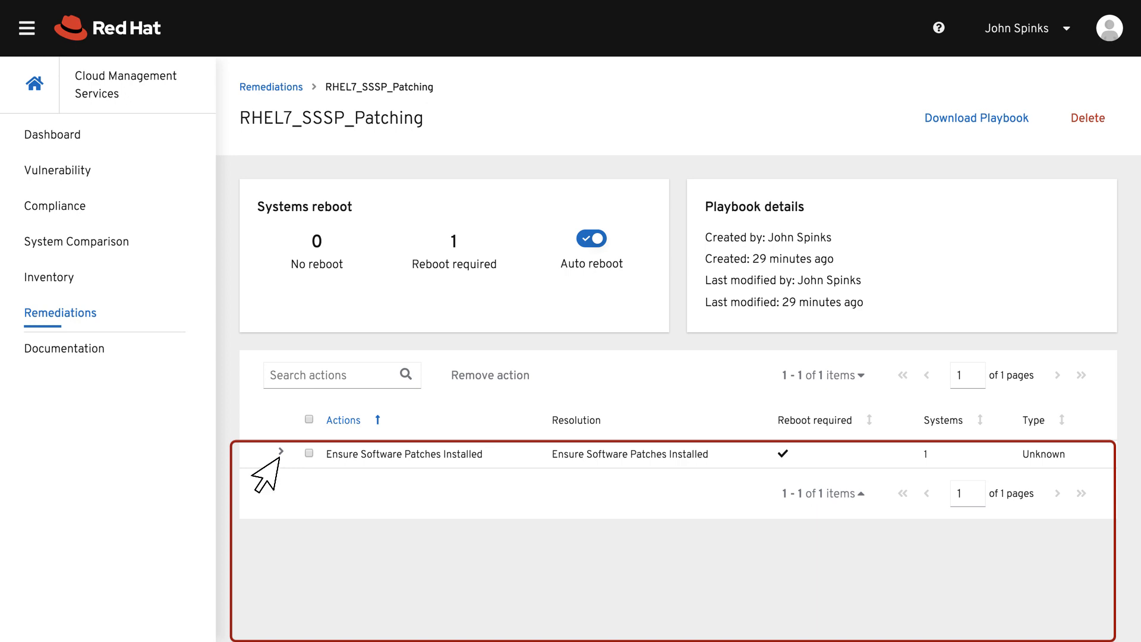
left_click(282, 452)
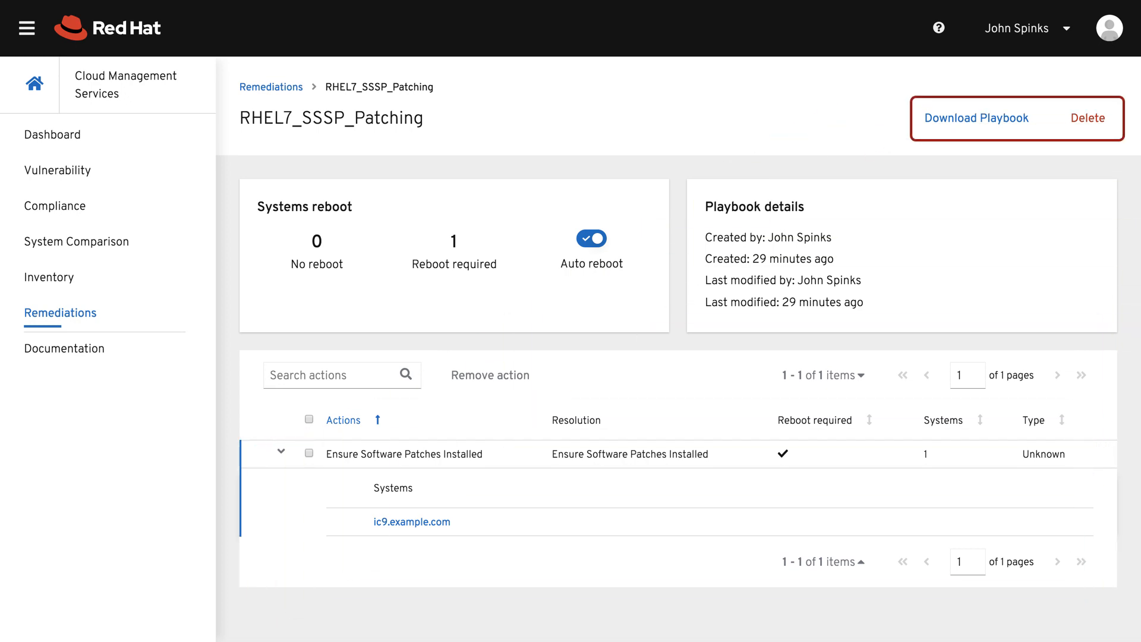
mouse_move(928, 148)
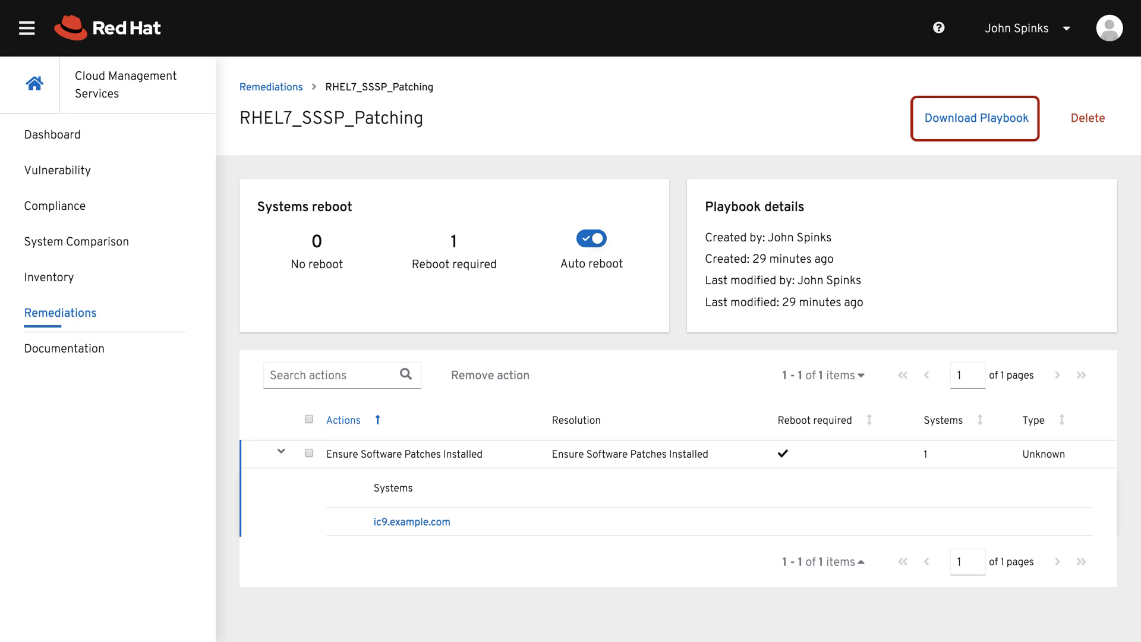
left_click(974, 117)
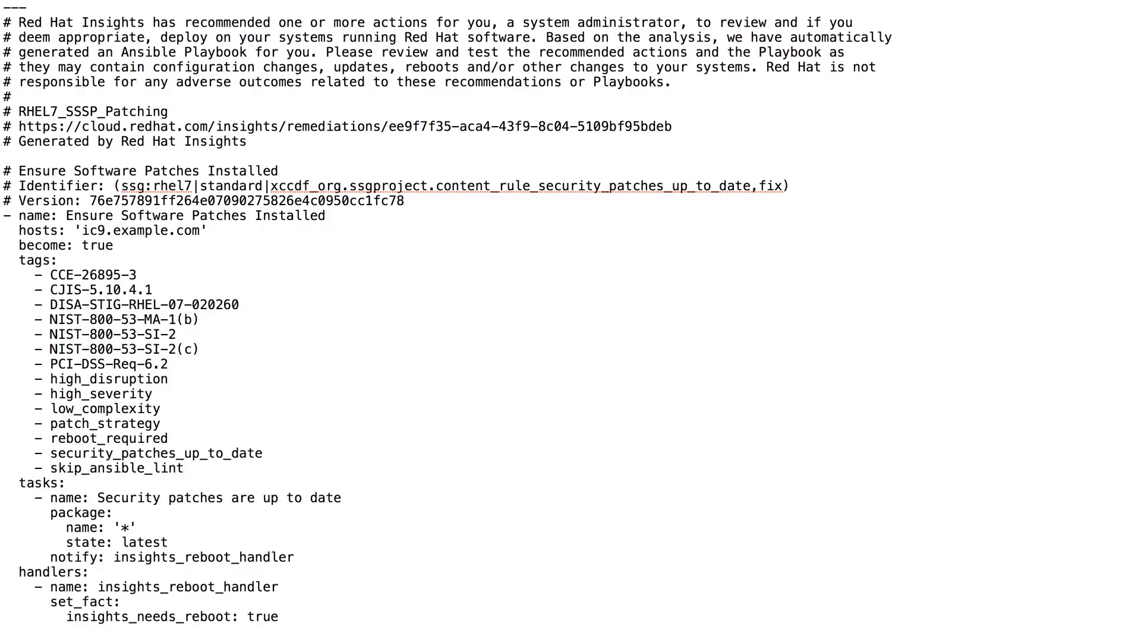